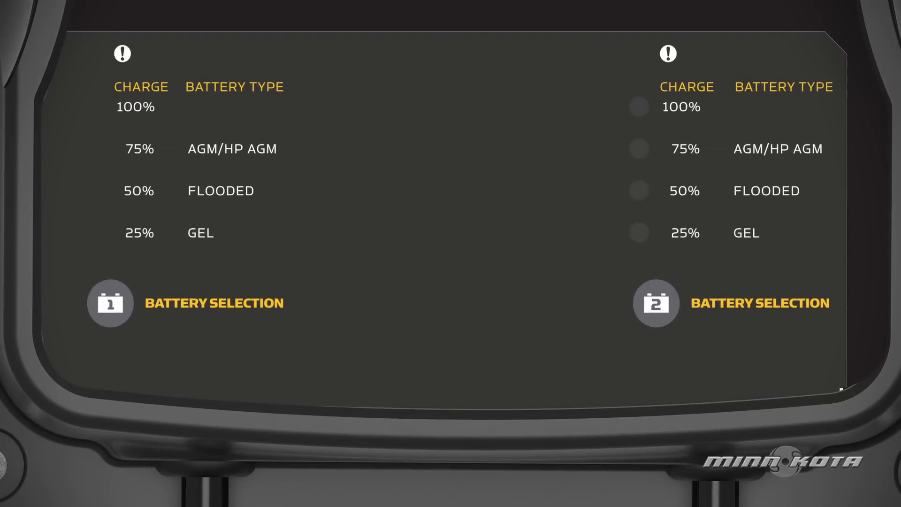
Step: Play the video until it zooms from both charger panels onto the Battery 2 panel
{"action": "left_click", "coordinate": [91, 190]}
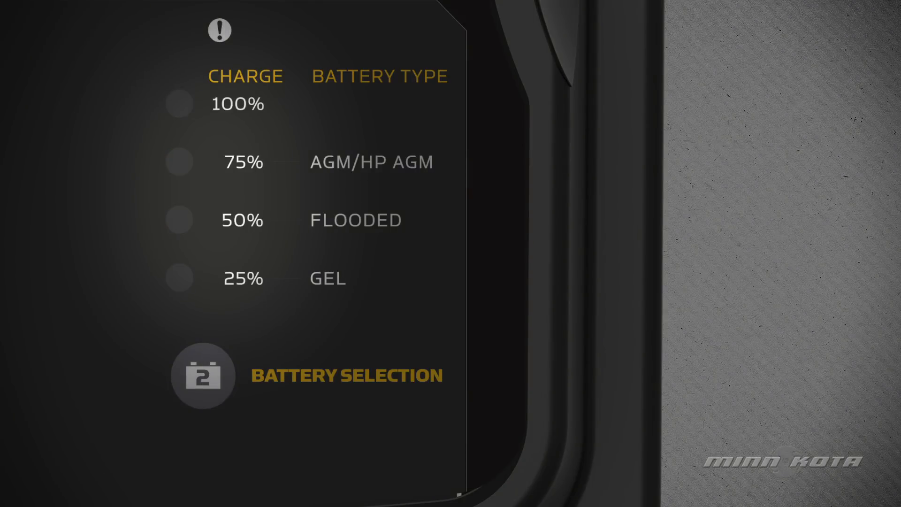
{"action": "left_click", "coordinate": [179, 278]}
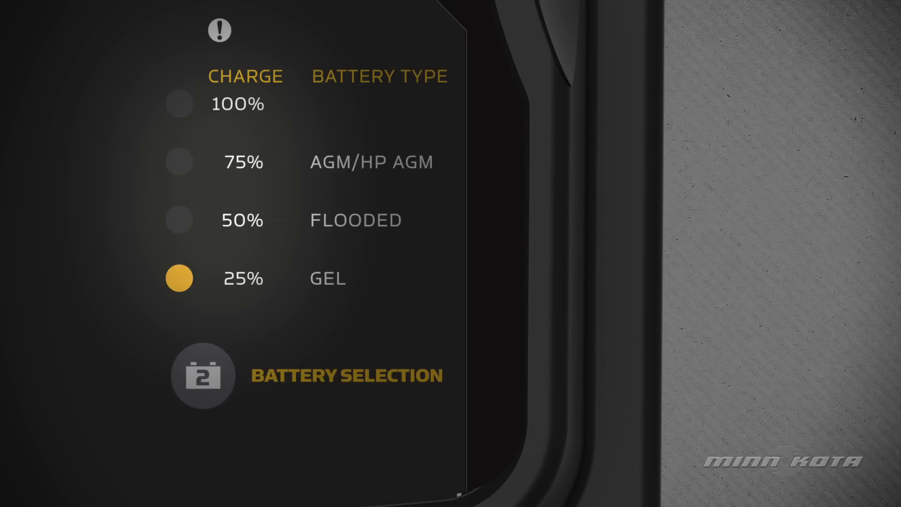
{"action": "left_click", "coordinate": [179, 220]}
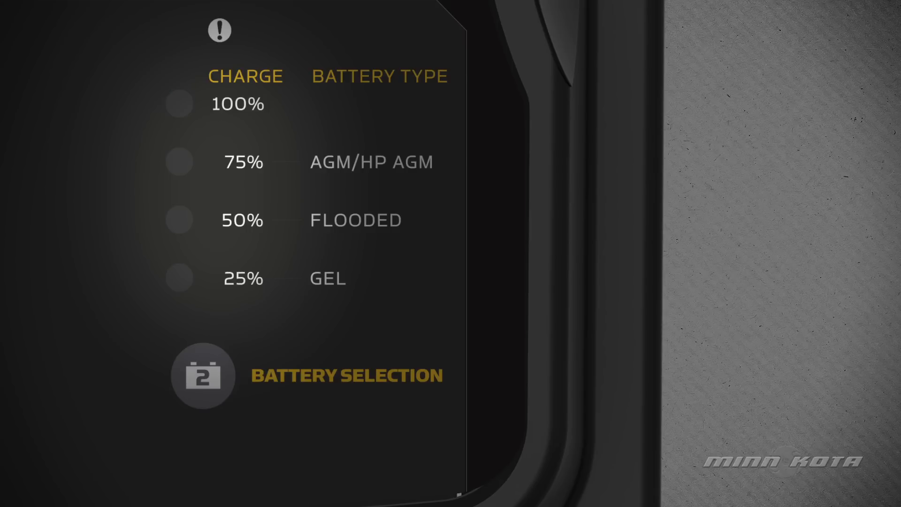
Step: Play and pause the video when Battery 2's 100% charge LED turns green
{"action": "left_click", "coordinate": [179, 103]}
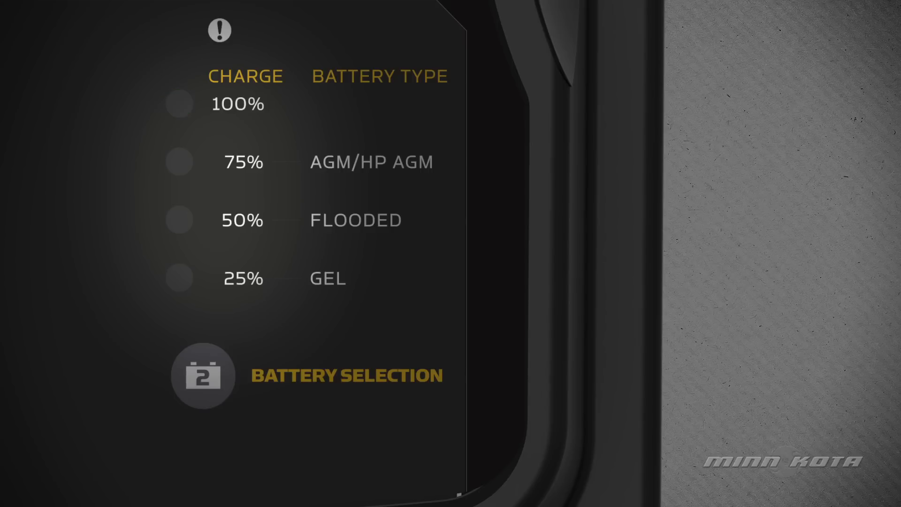
{"action": "left_click", "coordinate": [179, 103]}
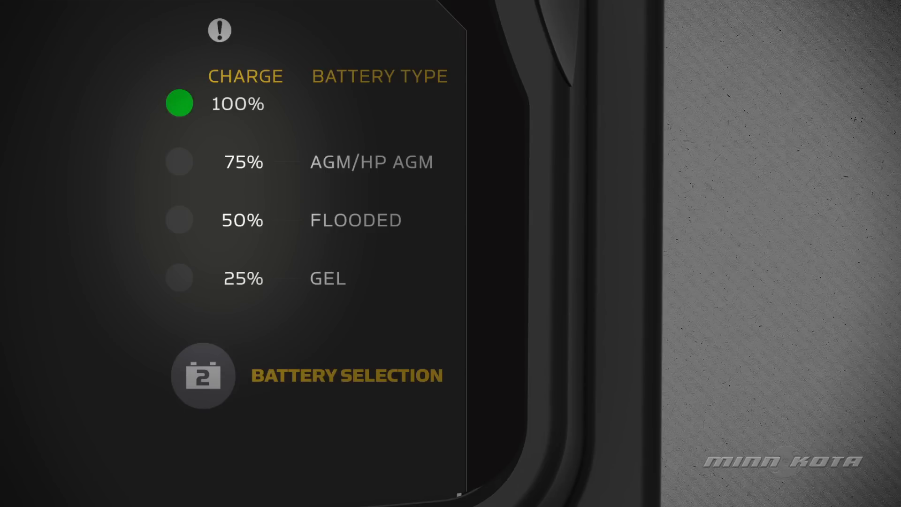